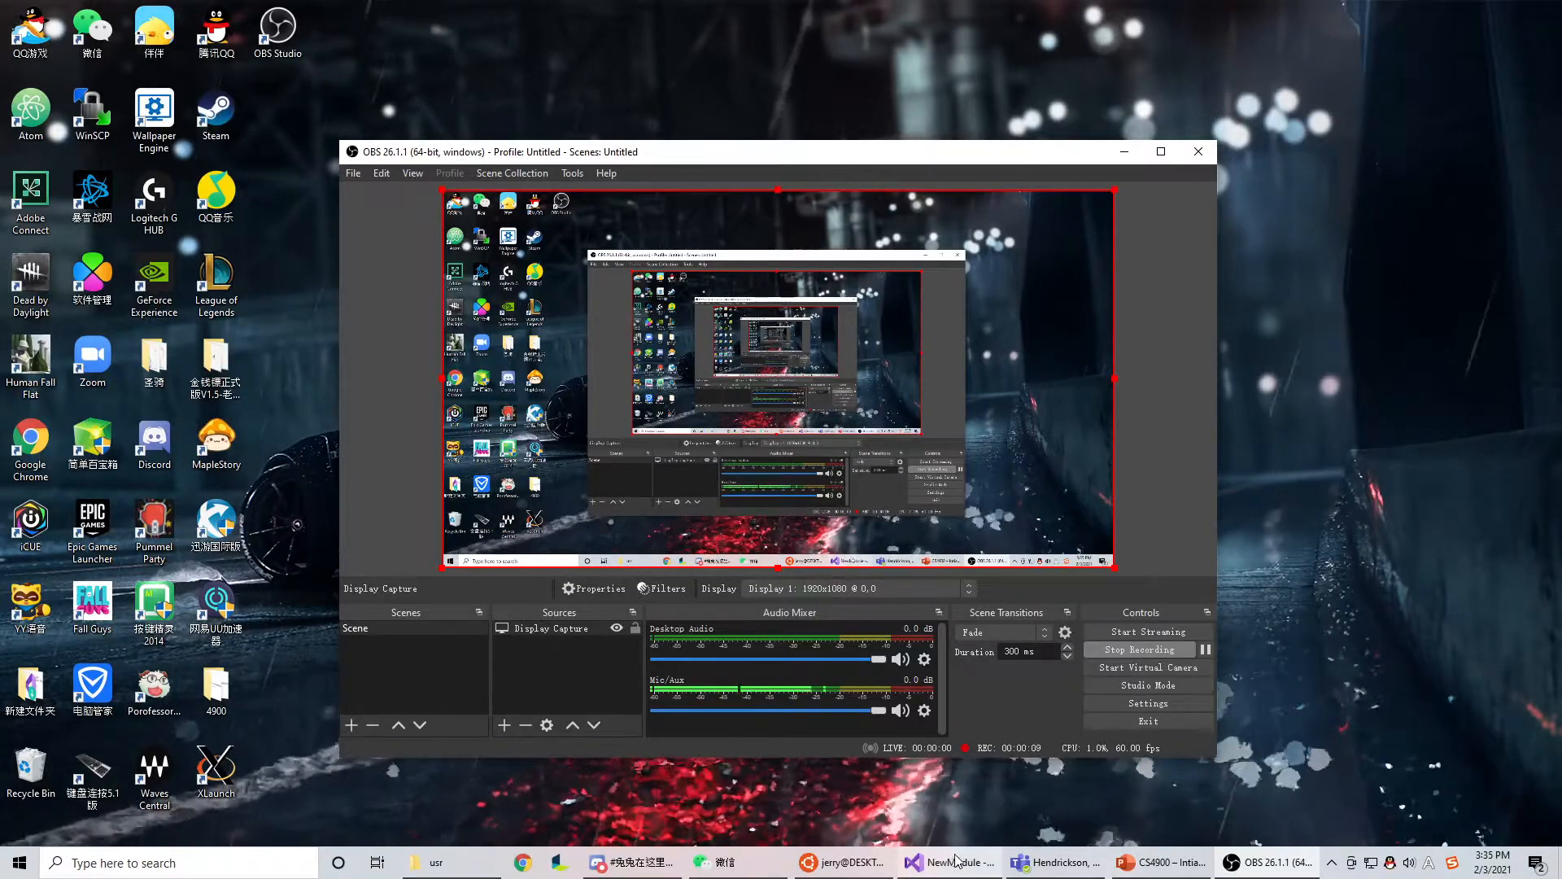
- Review the skybox lines in GLViewNewModule.cpp, with solar_blue+6.jpg as the active line
left_click(959, 862)
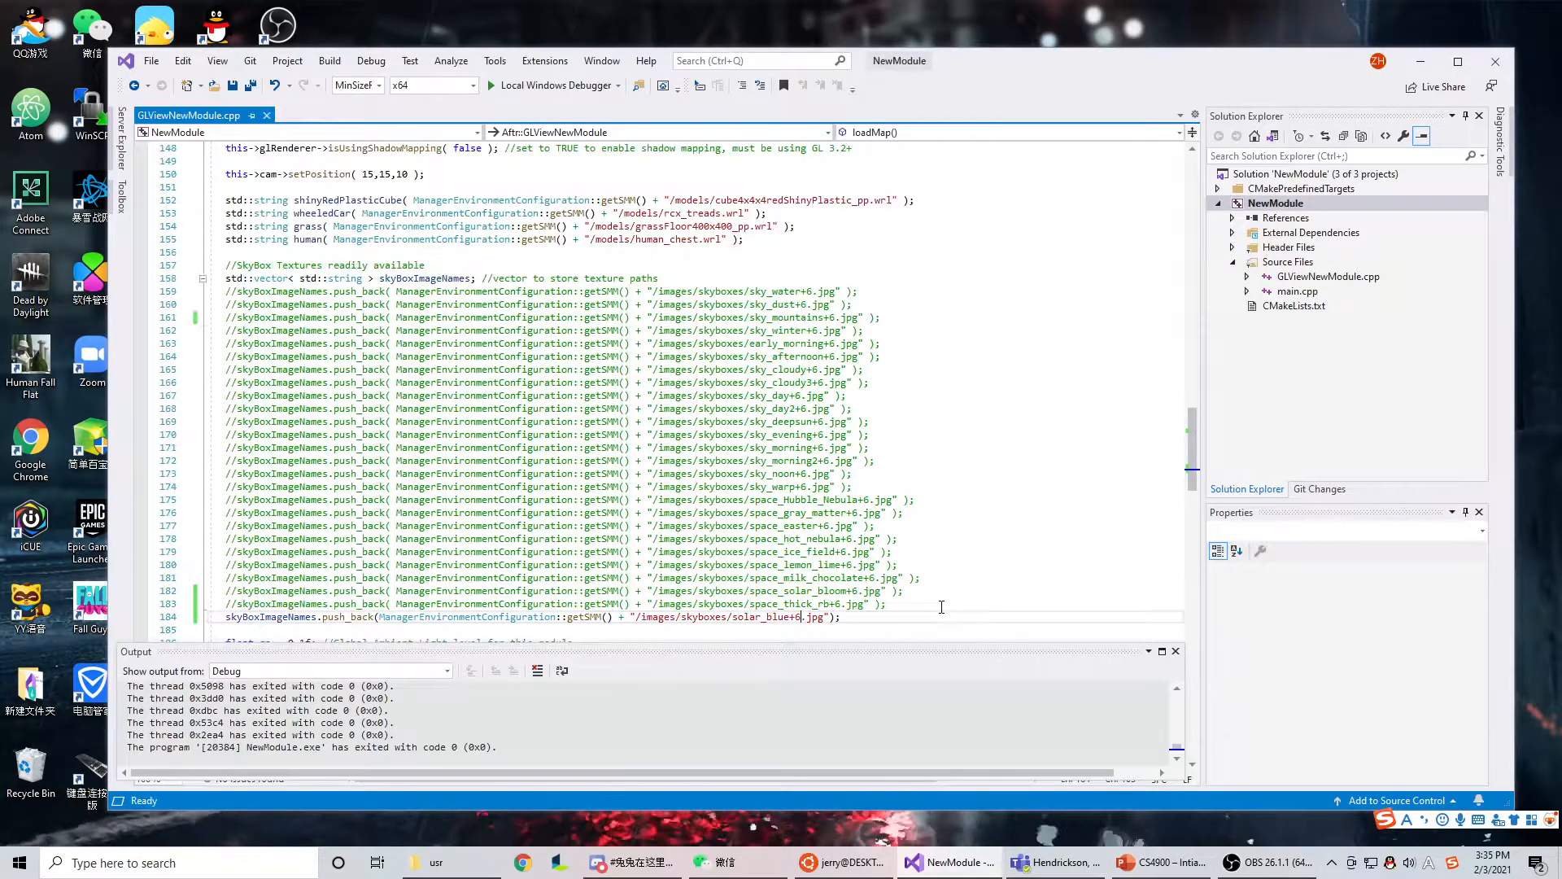
scroll("down", 3)
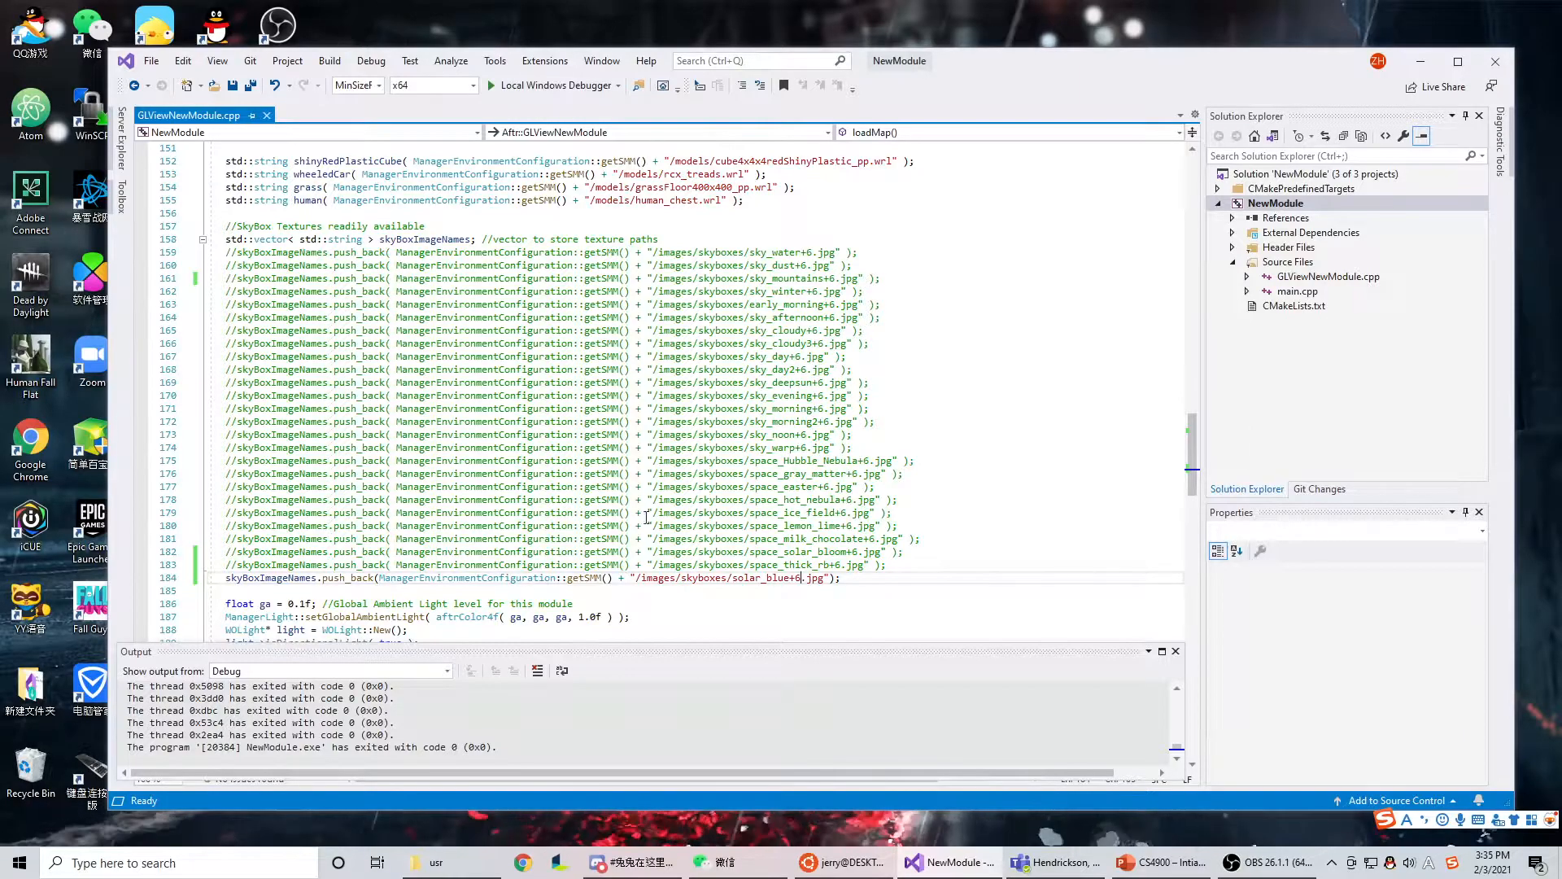
mouse_move(707, 582)
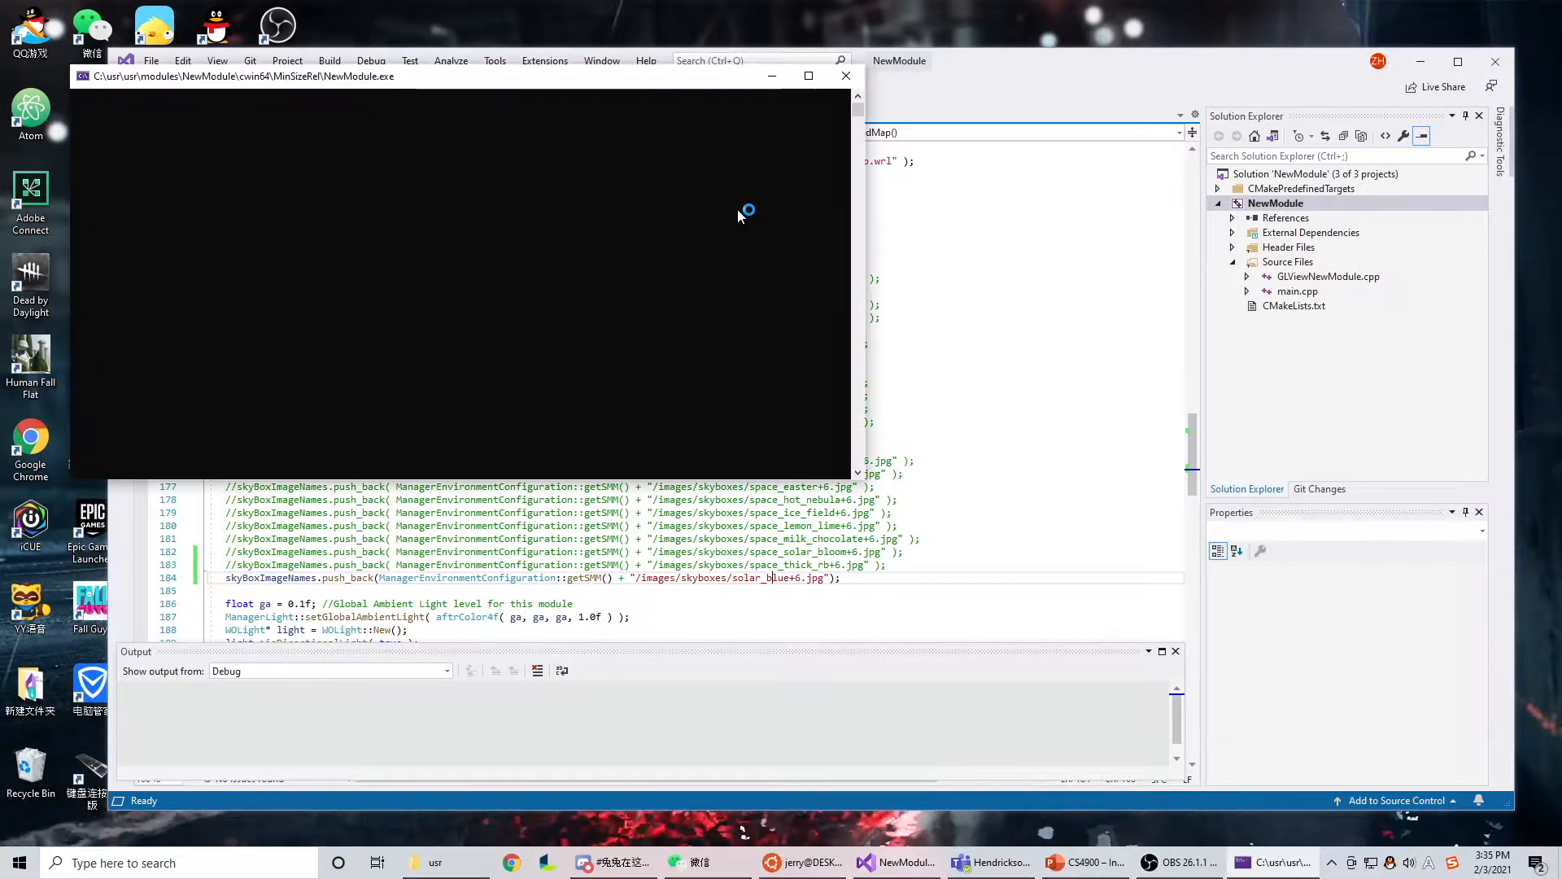
- Run NewModule, inspect the solar_blue skybox's cube edges over the grass, then close it
key("F5")
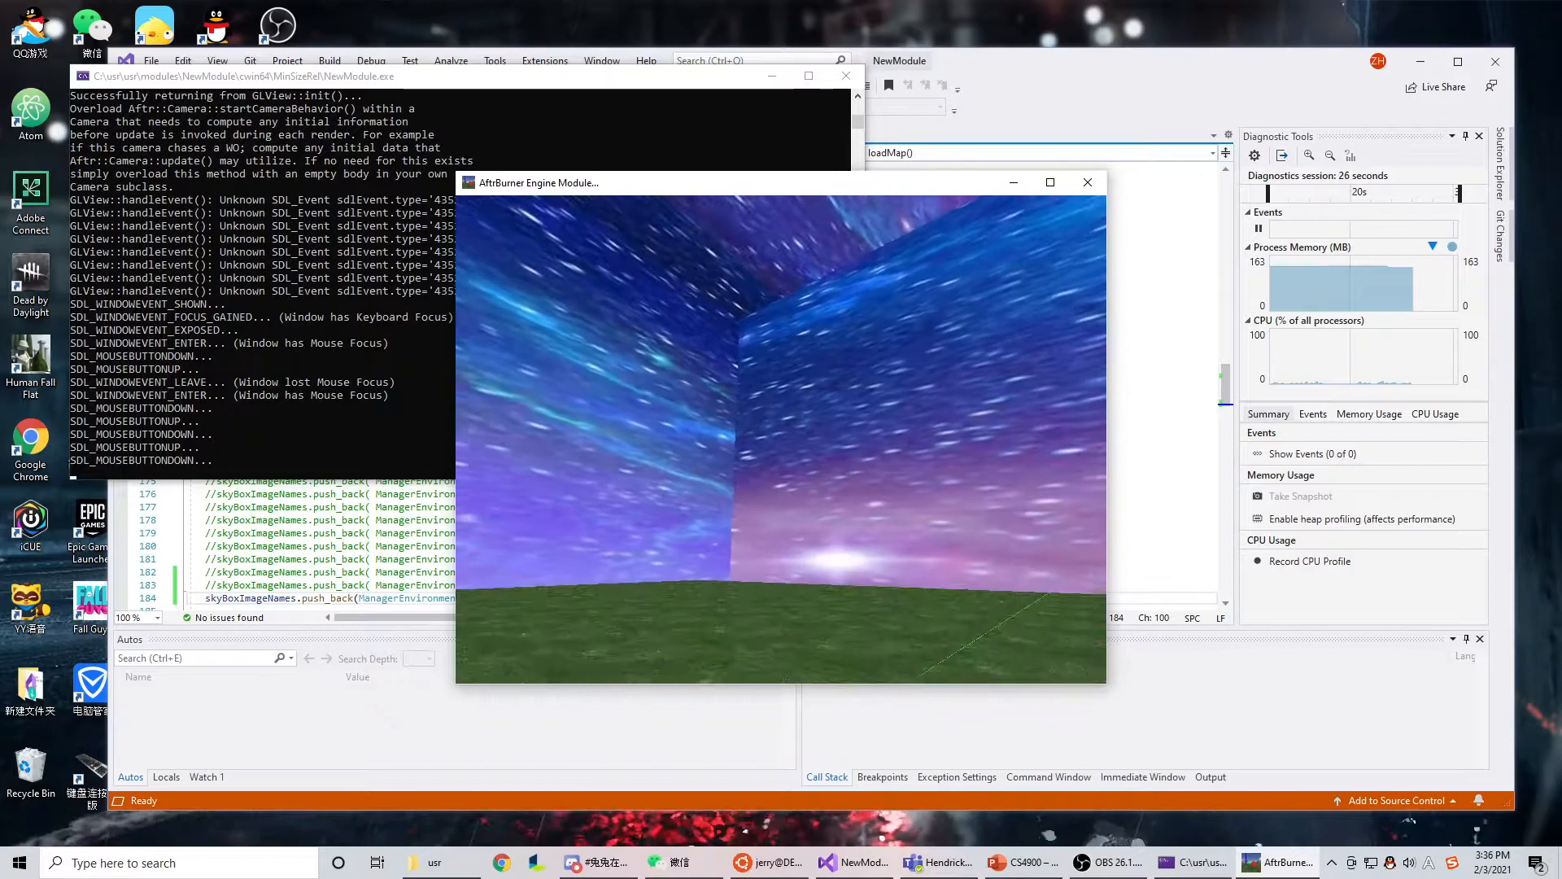
left_click(1088, 181)
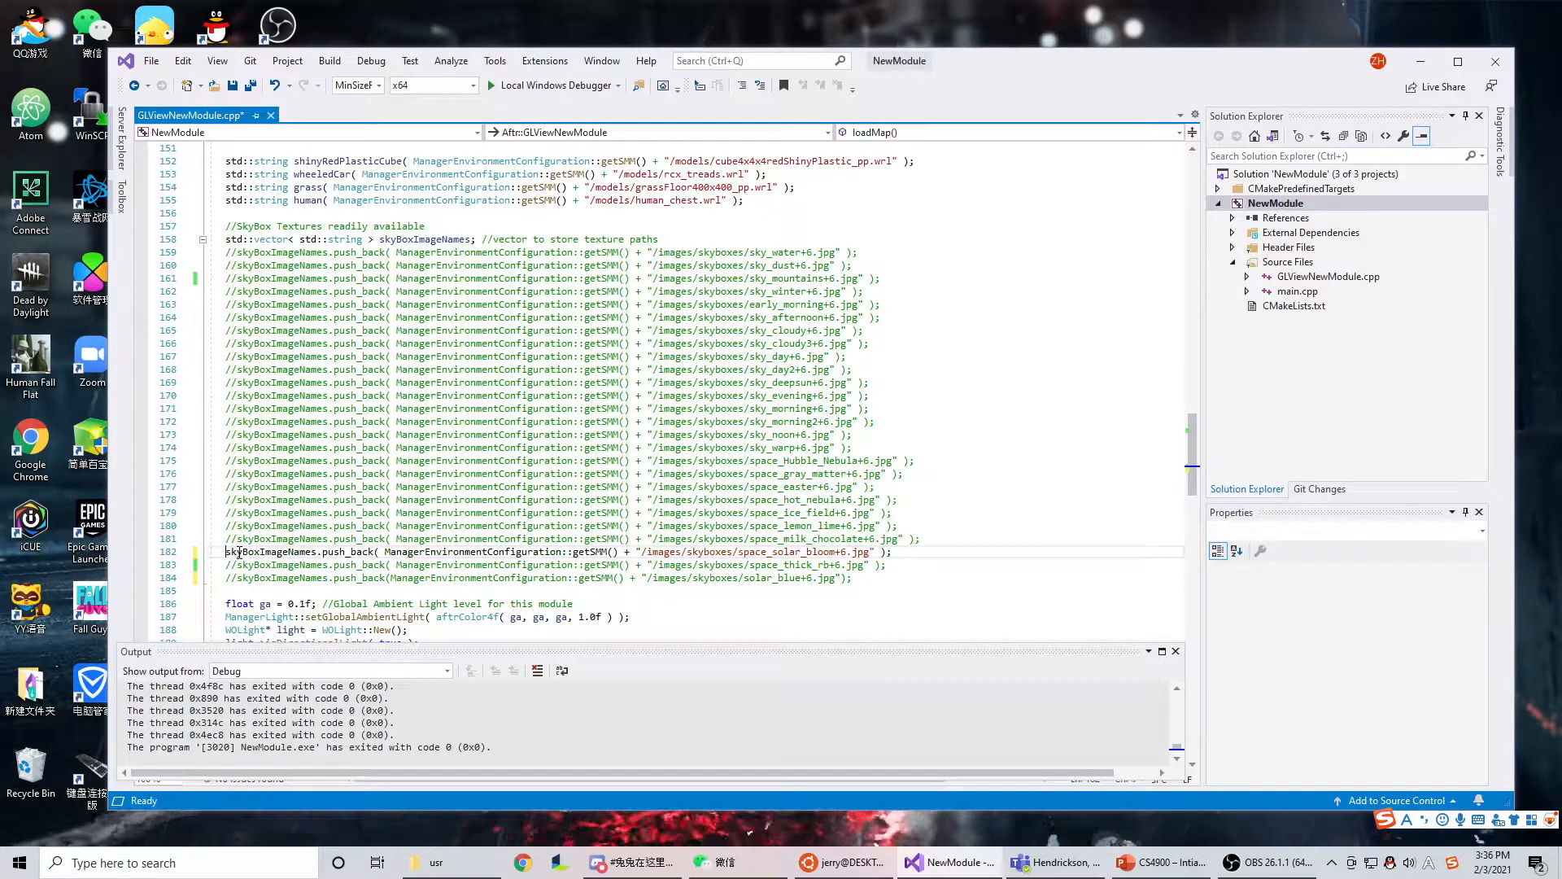
- Save the space_solar_bloom skybox change and rebuild NewModule with Local Windows Debugger
key("ctrl+s")
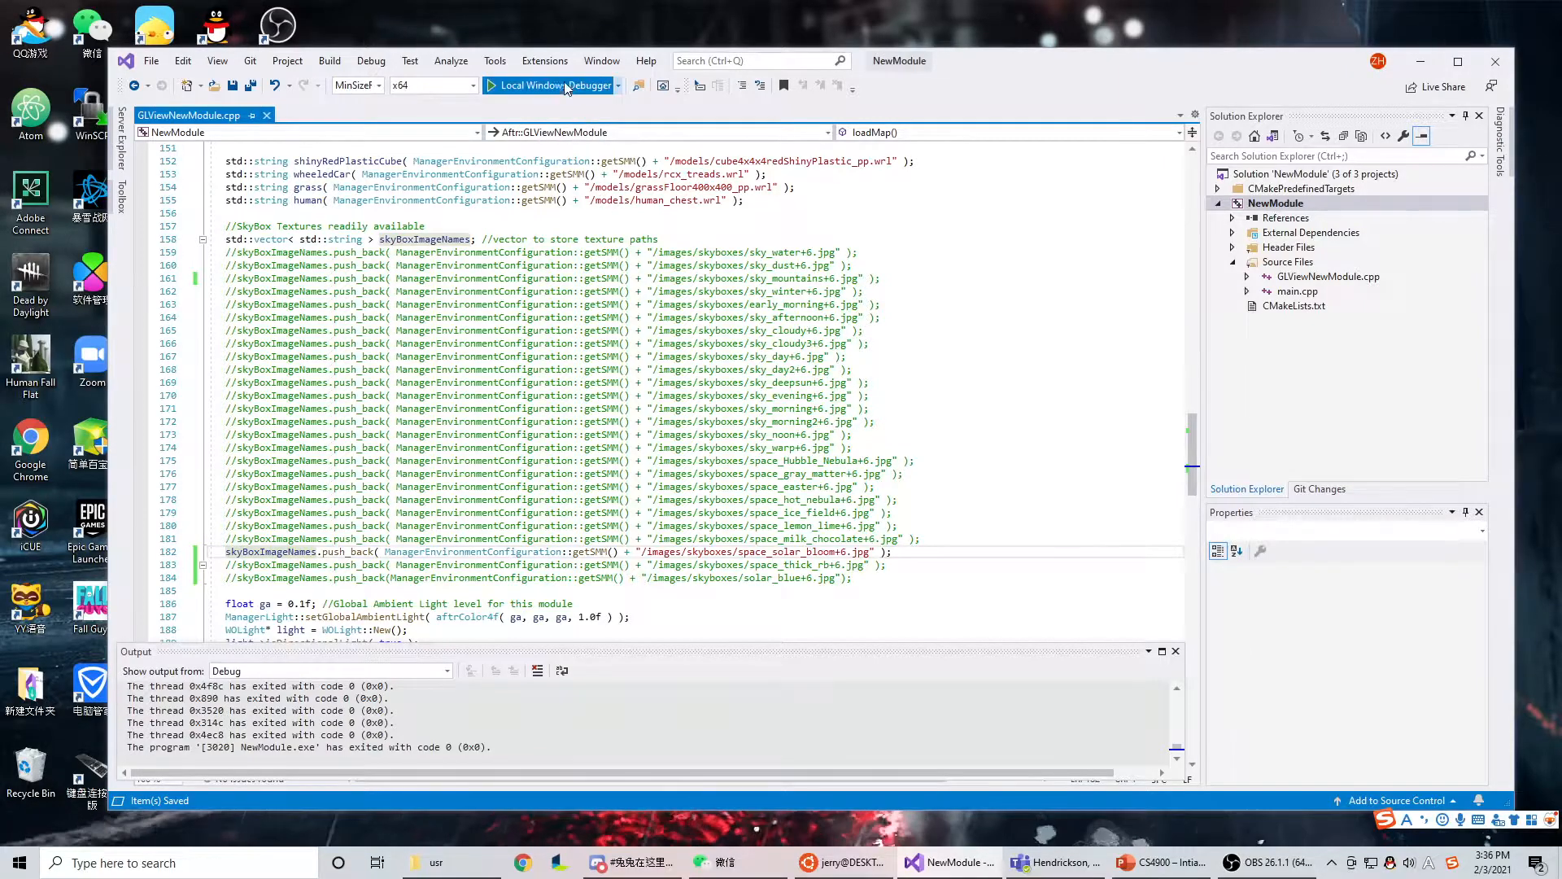
left_click(541, 85)
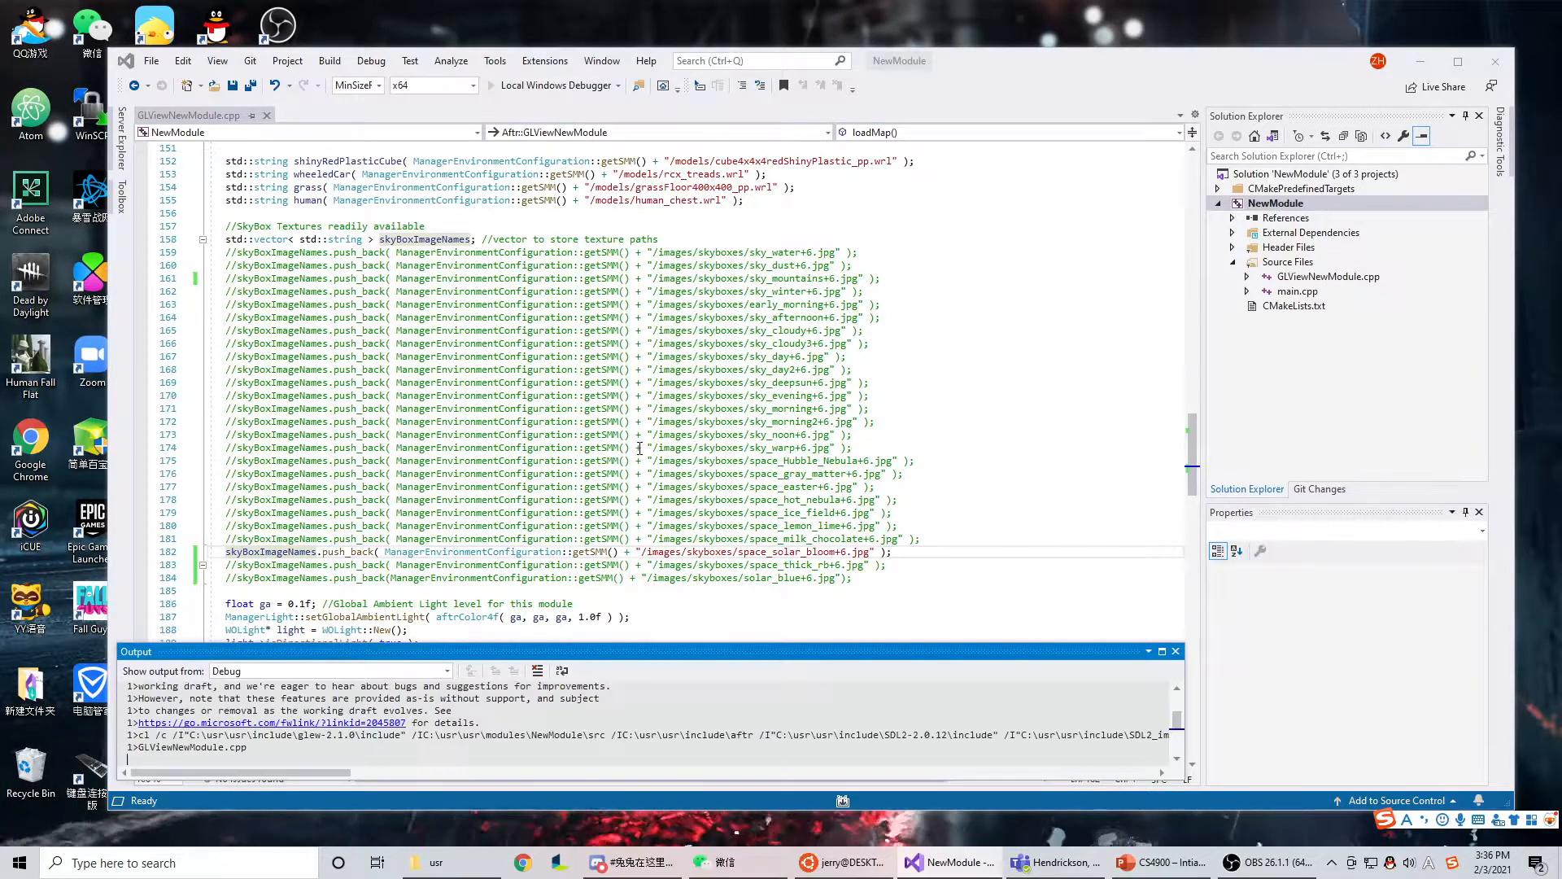